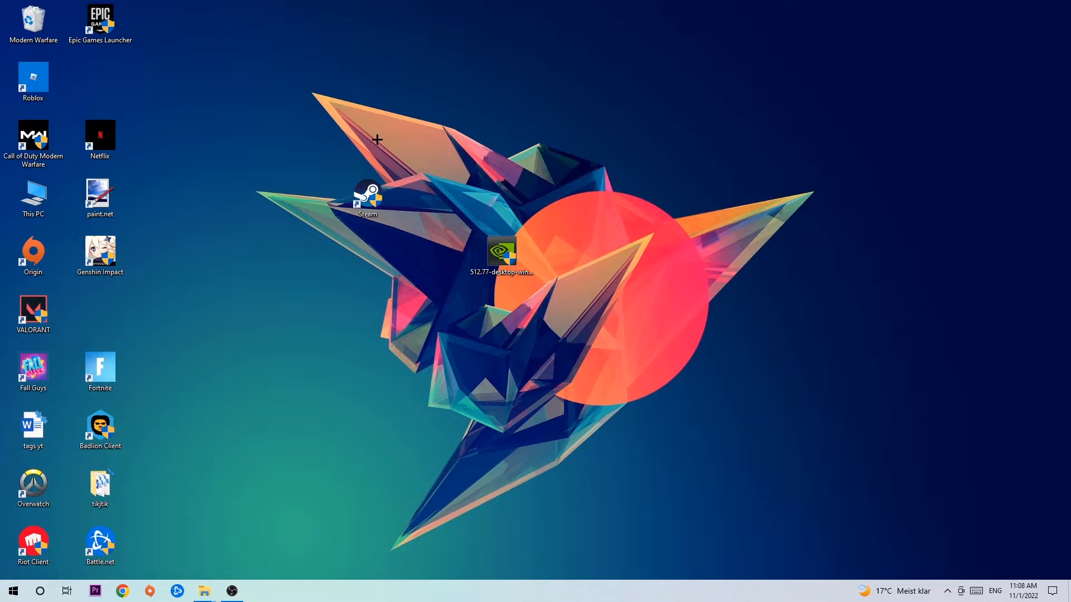
mouse_move(374, 138)
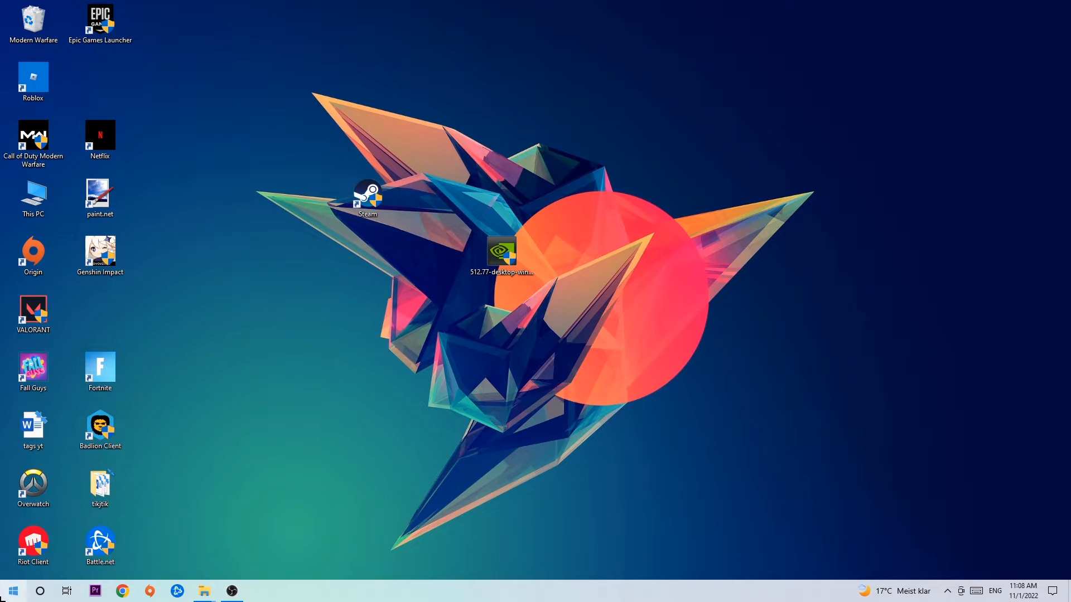
Search the Start menu for Windows Defender Firewall and launch it
left_click(17, 591)
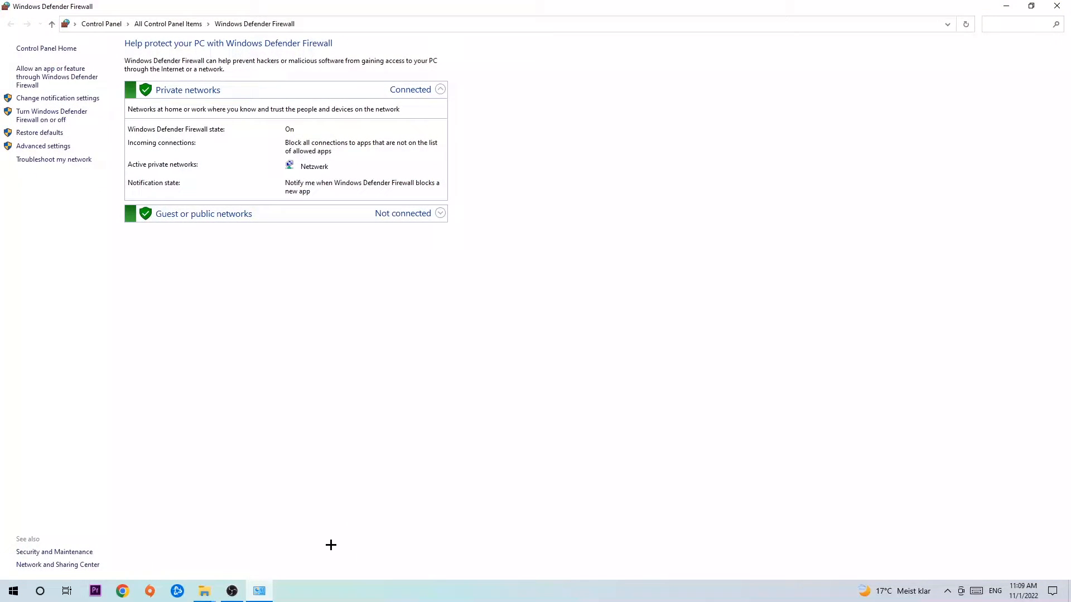
mouse_move(58, 80)
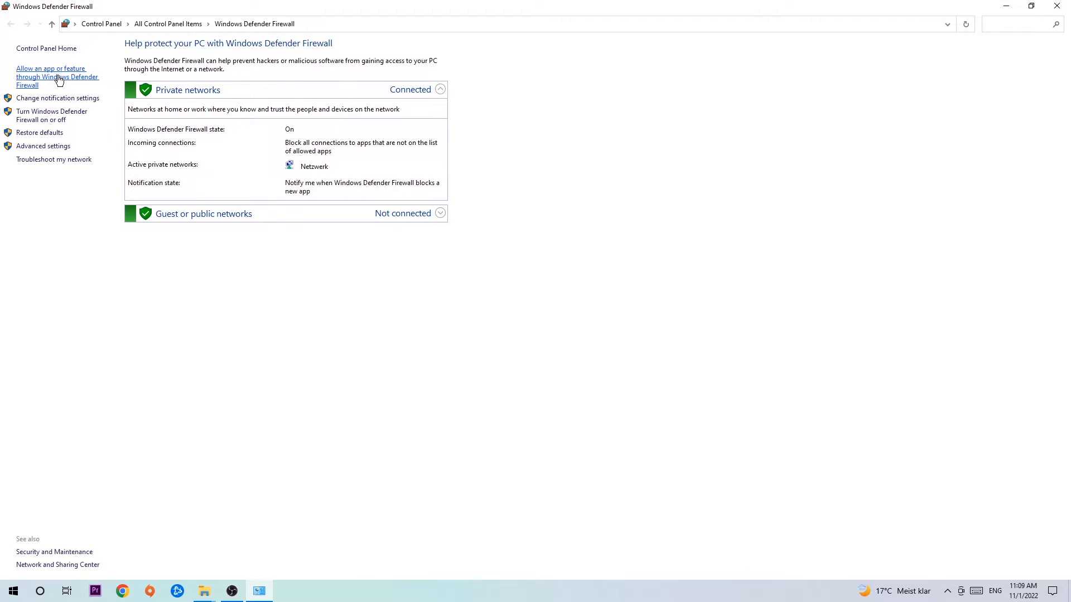
Unlock the Allowed apps list via Change settings and begin Allow another app
left_click(58, 76)
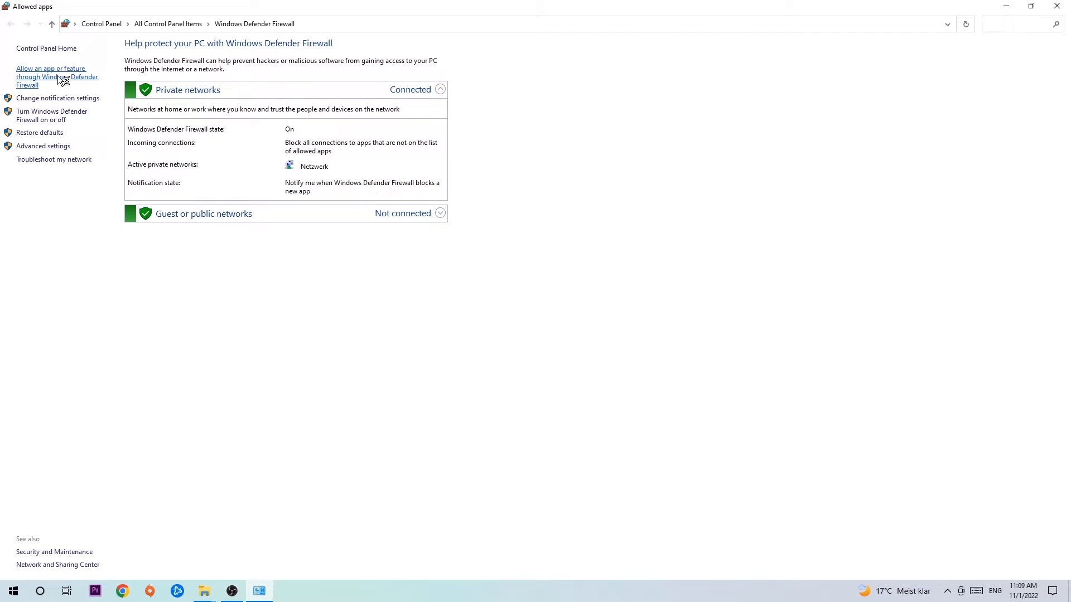
left_click(56, 77)
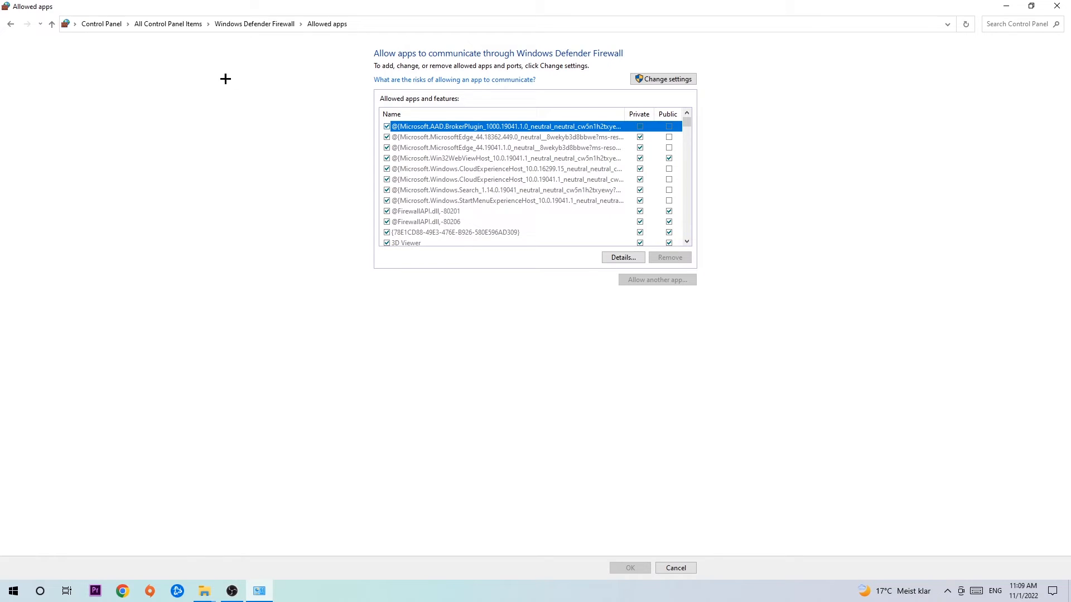
left_click(667, 78)
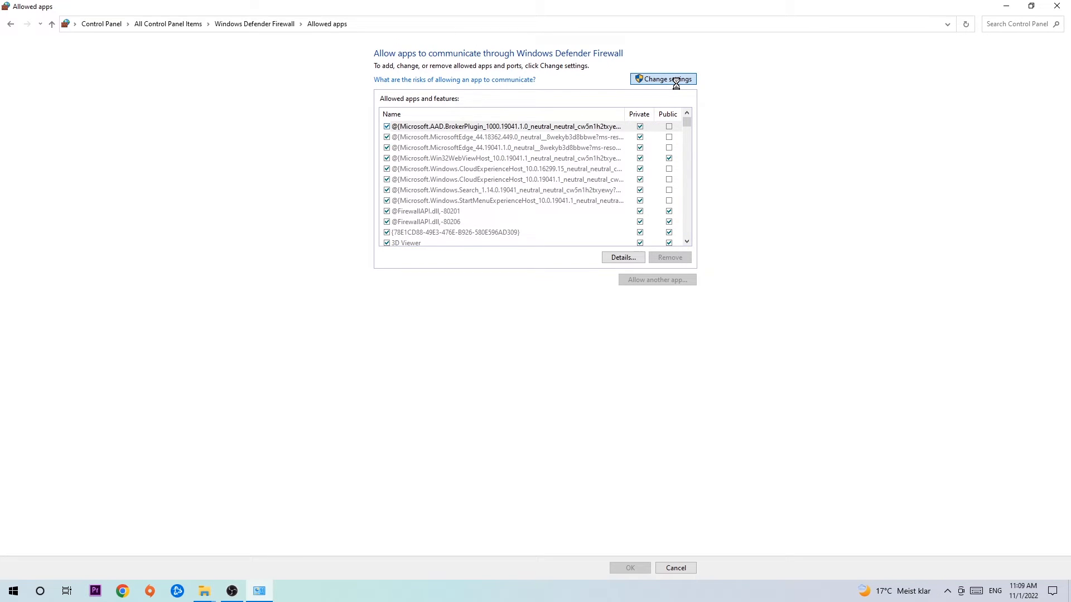
left_click(662, 78)
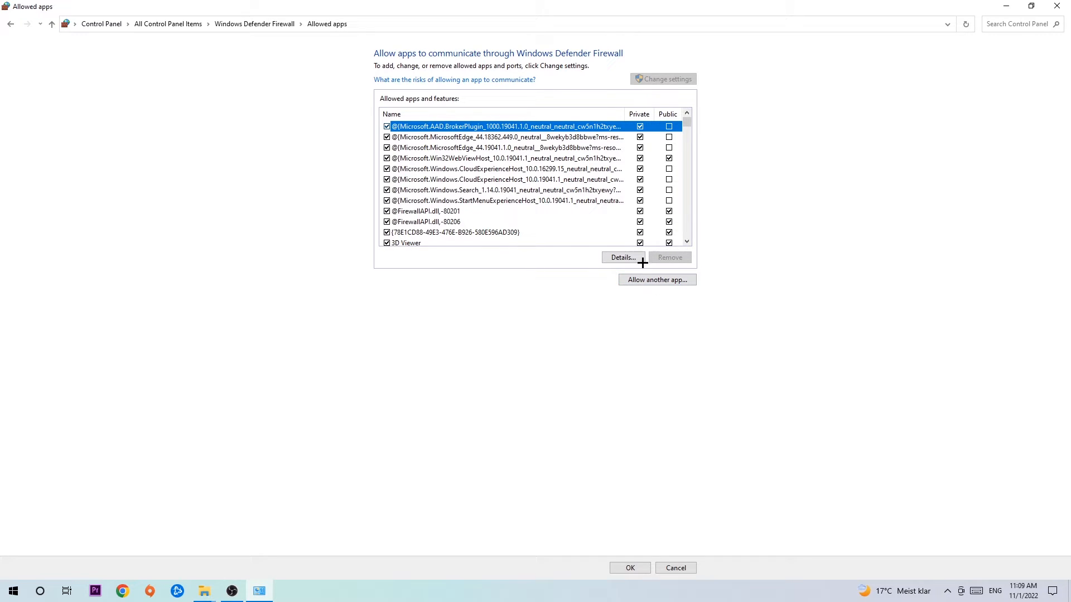
left_click(657, 279)
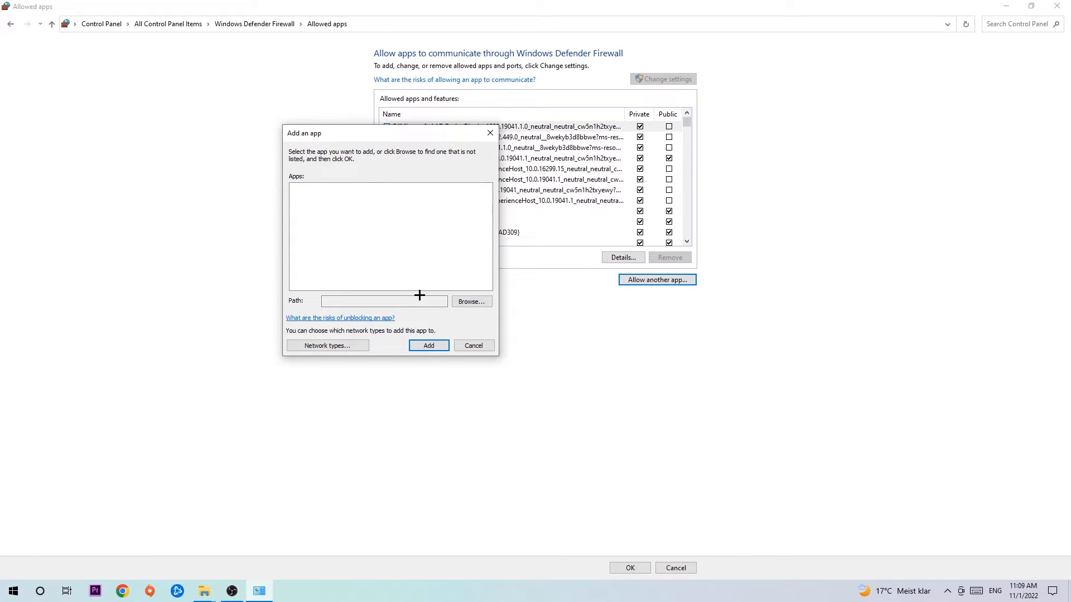
left_click(470, 301)
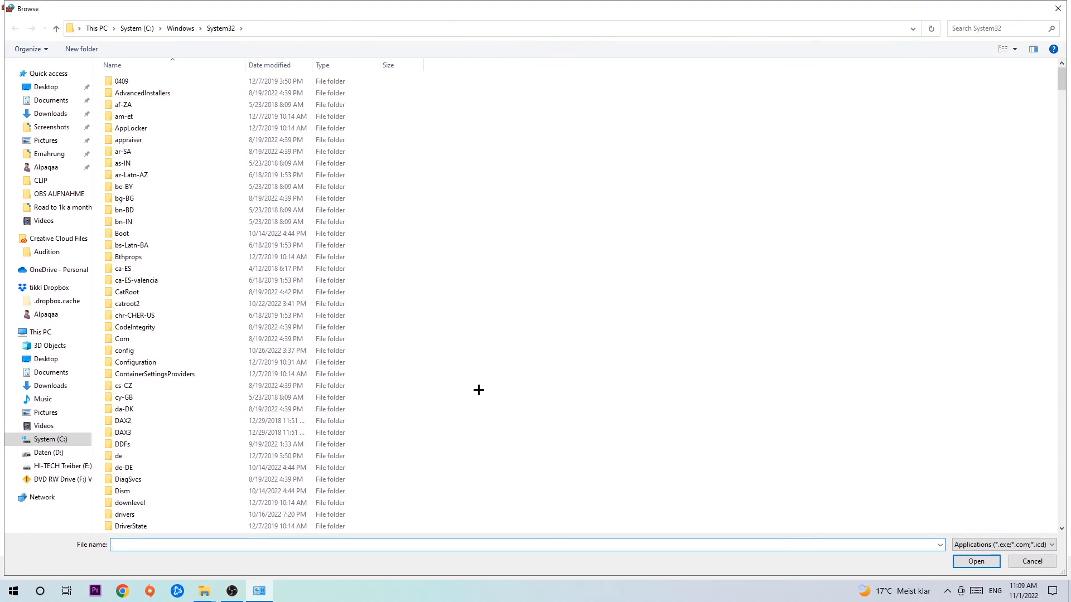
mouse_move(471, 384)
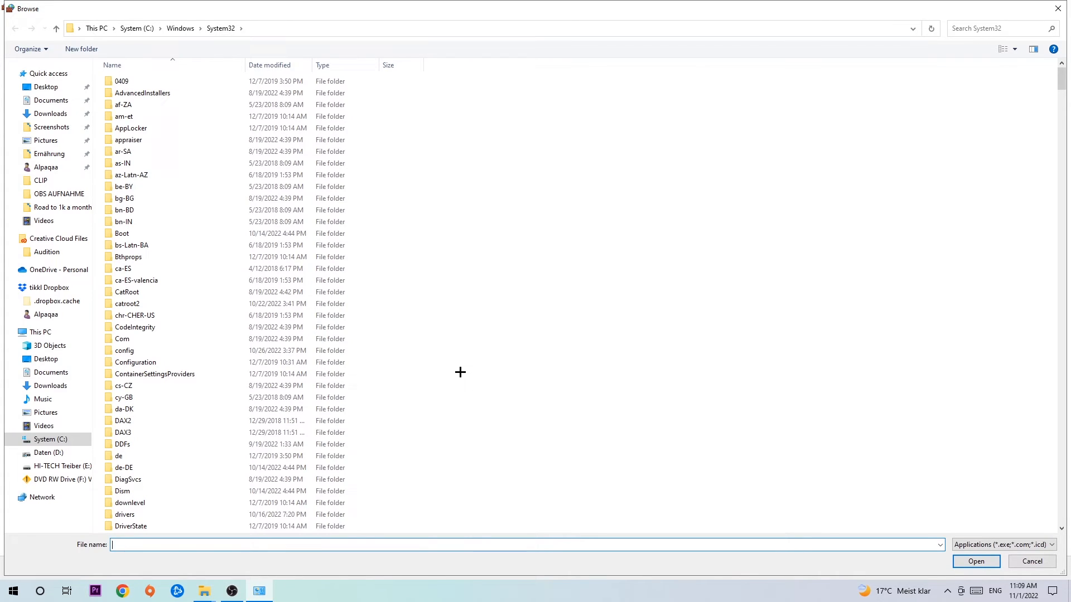
mouse_move(460, 364)
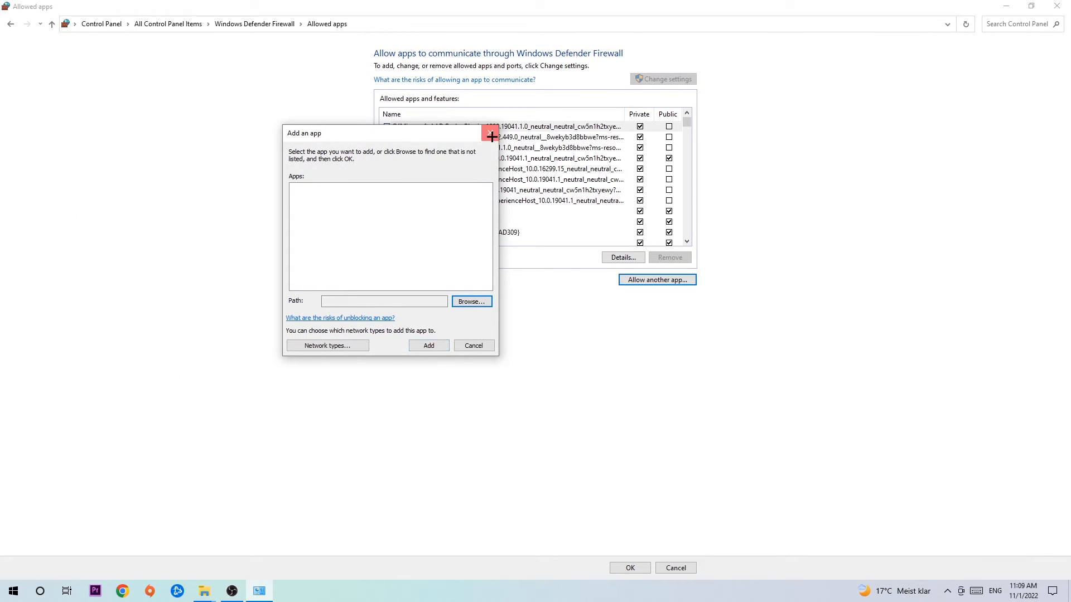
left_click(473, 345)
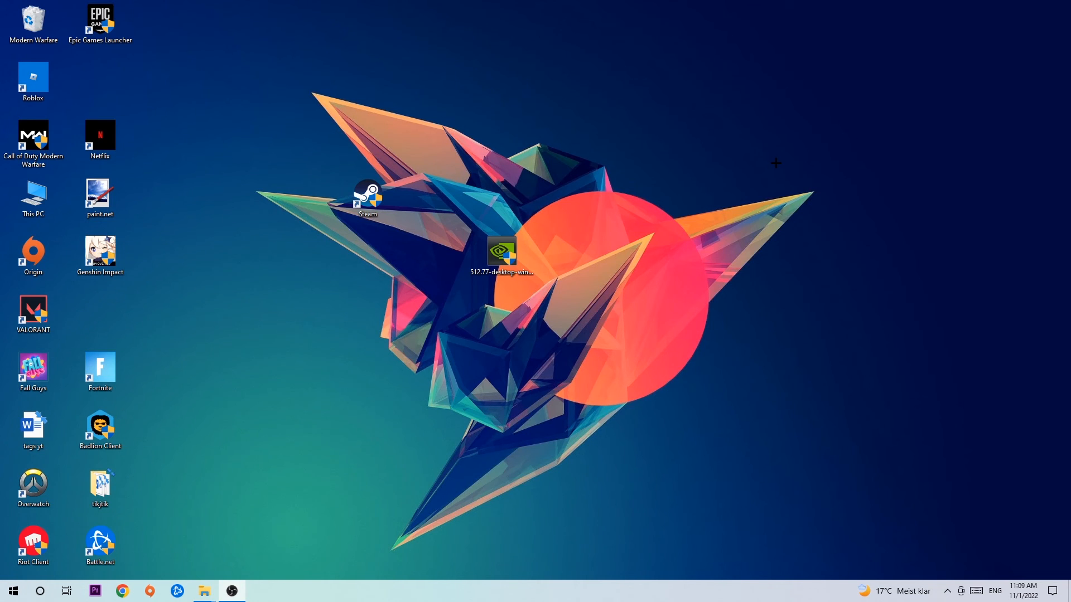
mouse_move(733, 155)
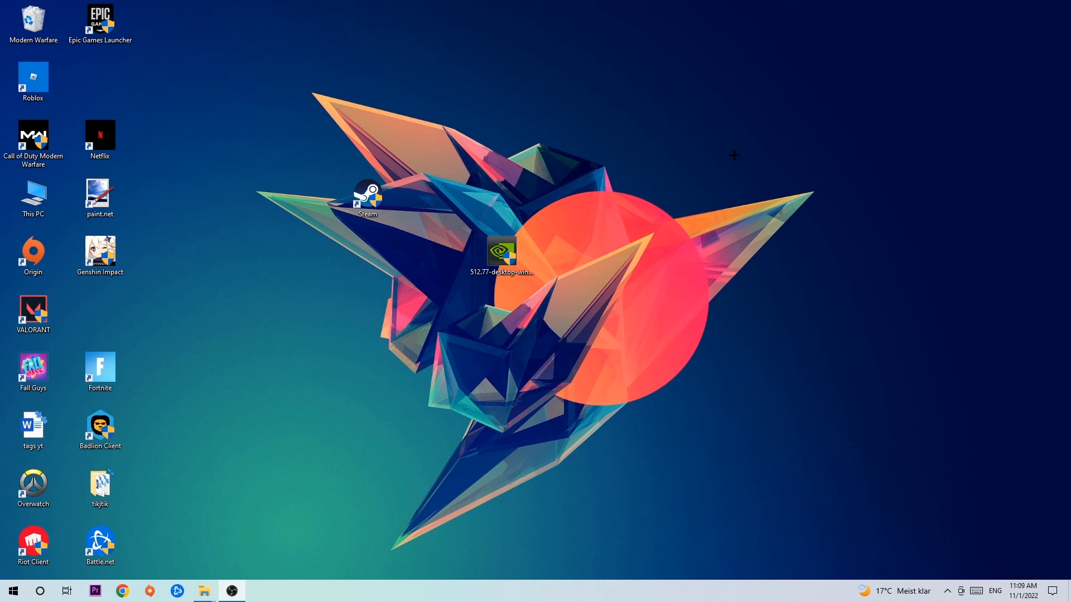